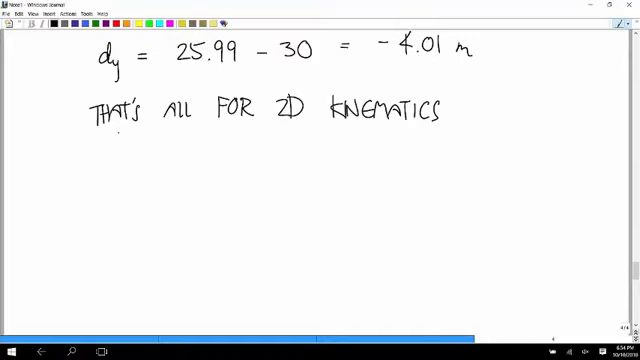
# - Write 'NEXT' and the underlined heading '2D KINETICS' after the kinematics line
pyautogui.click(453, 119)
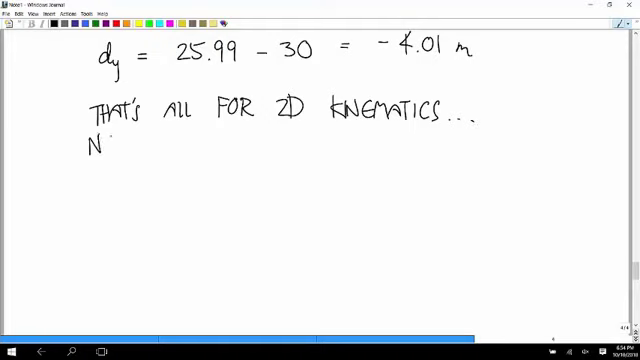
pyautogui.write('NEXT')
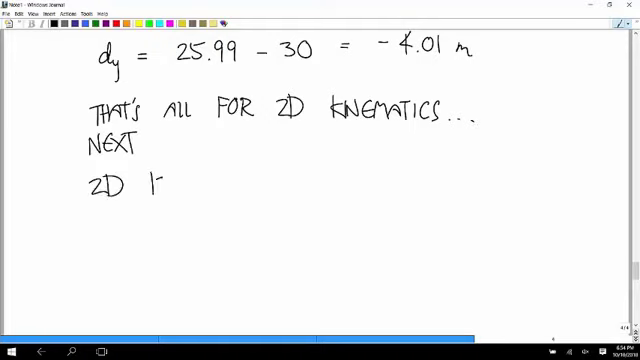
pyautogui.write('KINETICS')
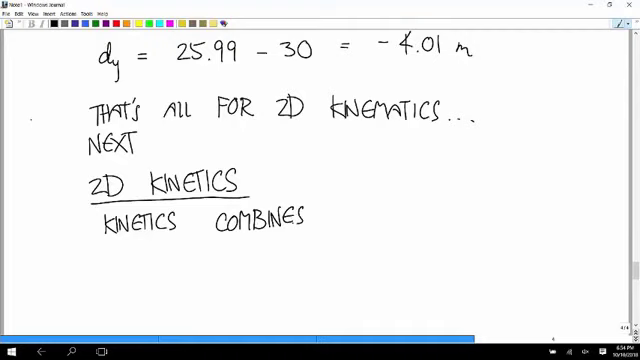
# - Write 'Kinetics combines kinematics with causes of motion.'
pyautogui.click(360, 215)
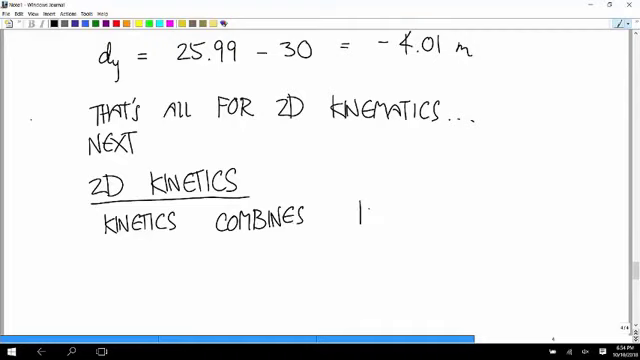
pyautogui.write('kine')
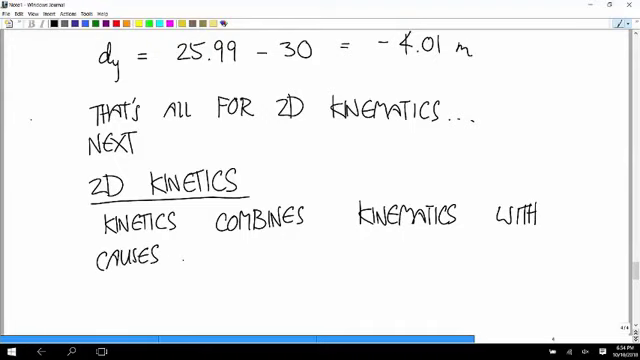
pyautogui.write('of M')
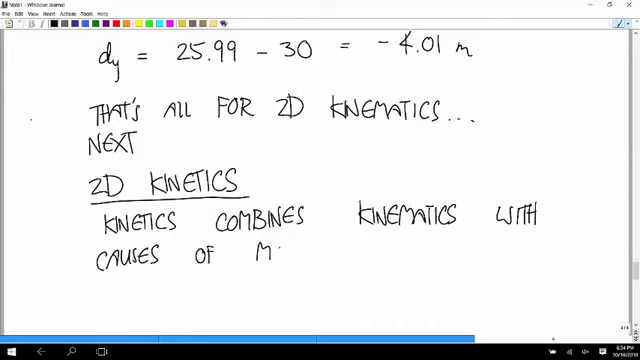
pyautogui.write('motion')
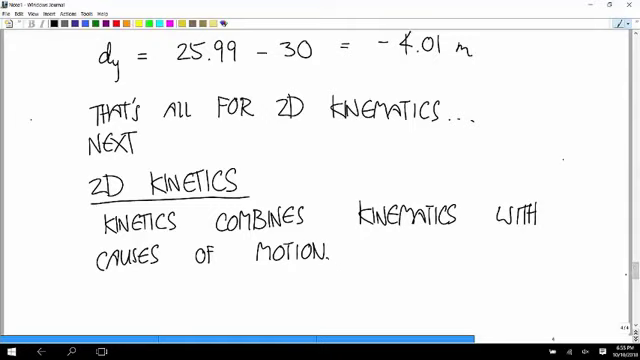
# - Write 'Requires two new quantities:' further down the page
pyautogui.scroll(-3)
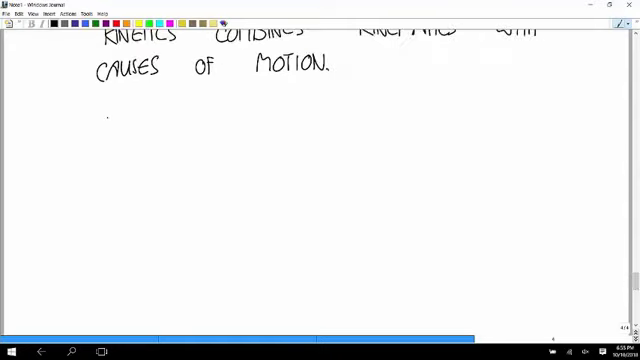
pyautogui.write('REQUI')
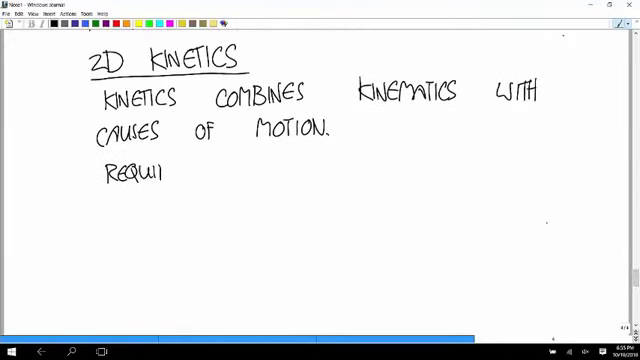
pyautogui.write('res')
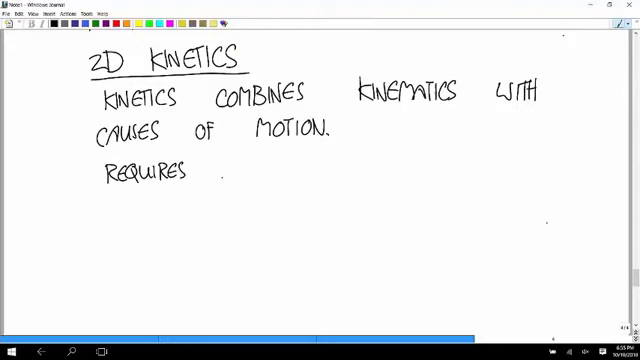
pyautogui.write('TWO')
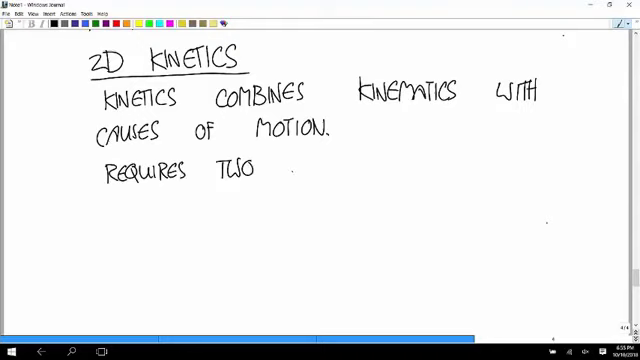
pyautogui.write('NEW O')
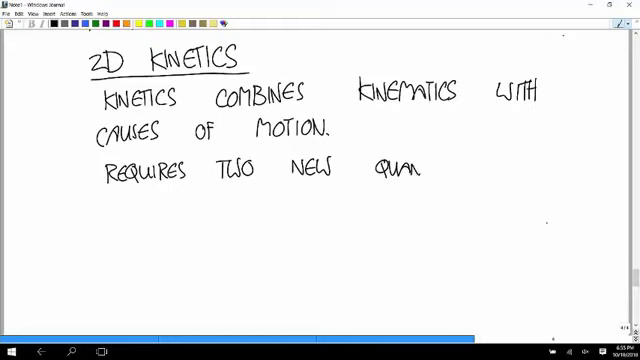
pyautogui.write('titi')
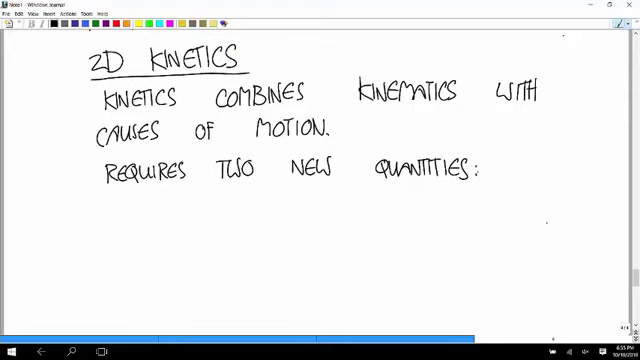
# - List '① Mass ② Force' and start the underlined '① Mass' heading
pyautogui.click(93, 205)
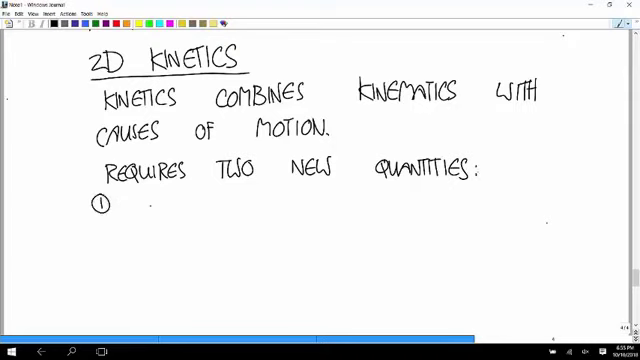
pyautogui.write('mas')
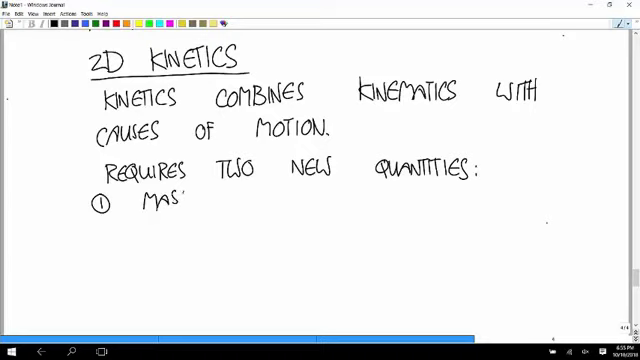
pyautogui.write('s')
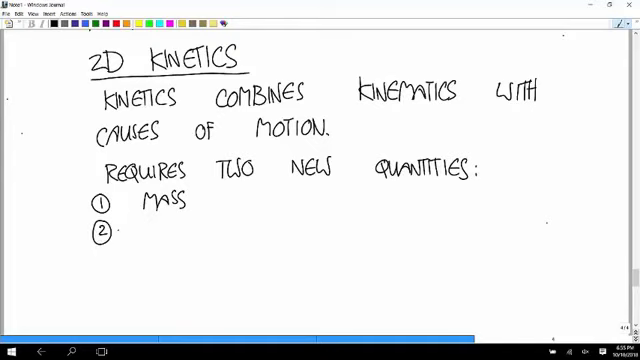
pyautogui.write('FOR')
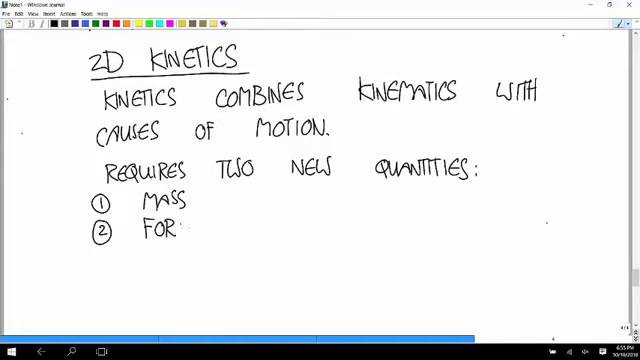
pyautogui.write('CE')
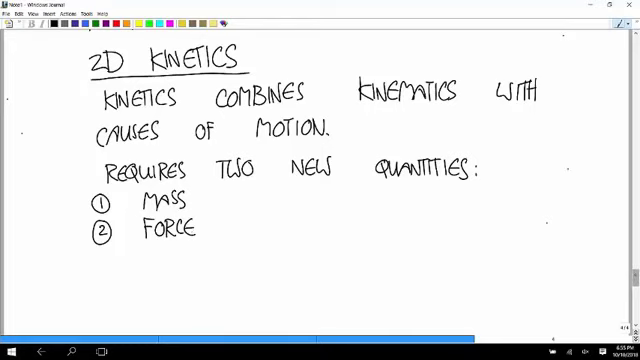
pyautogui.scroll(3)
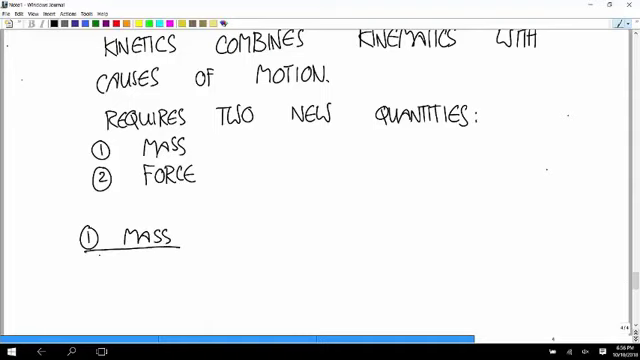
# - Write 'a measure of object's resistance to acceleration' under the Mass heading
pyautogui.scroll(-3)
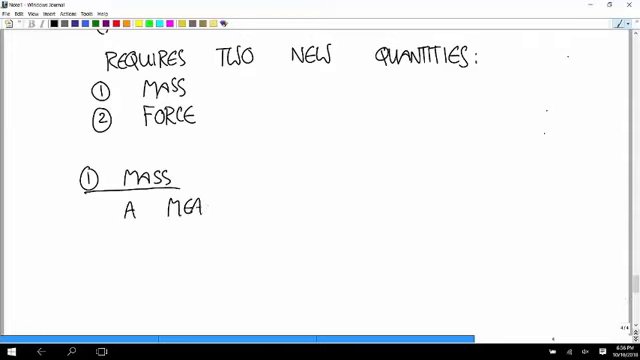
pyautogui.write('SURE OF')
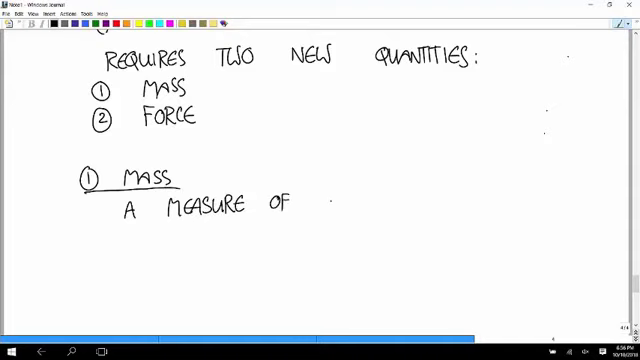
pyautogui.write('OBJC')
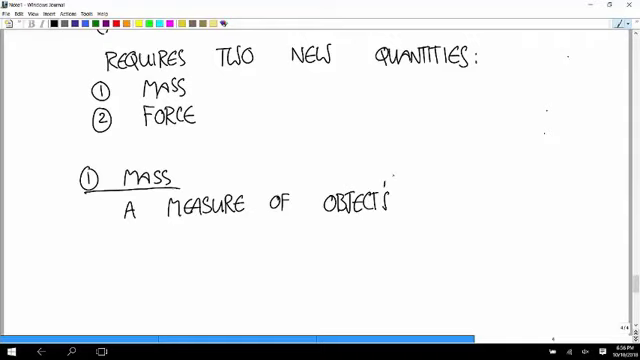
pyautogui.write('res')
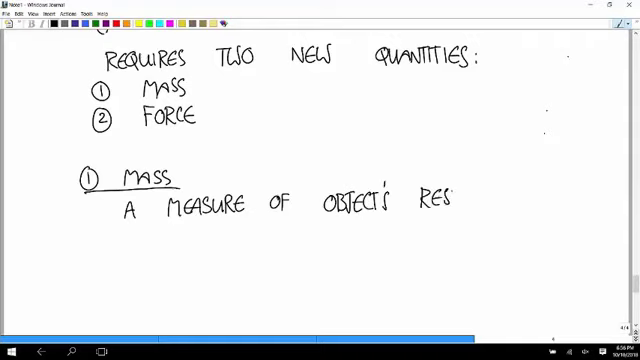
pyautogui.write('ISTANCE TO')
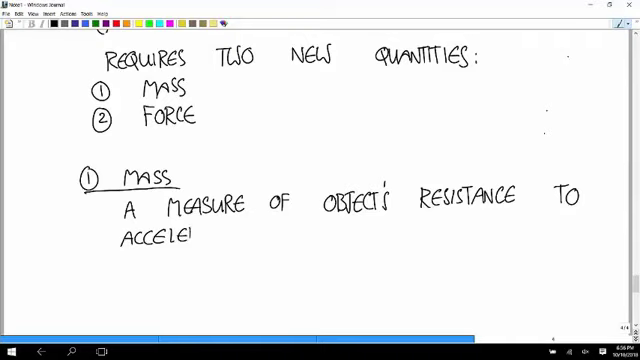
pyautogui.write('rat.')
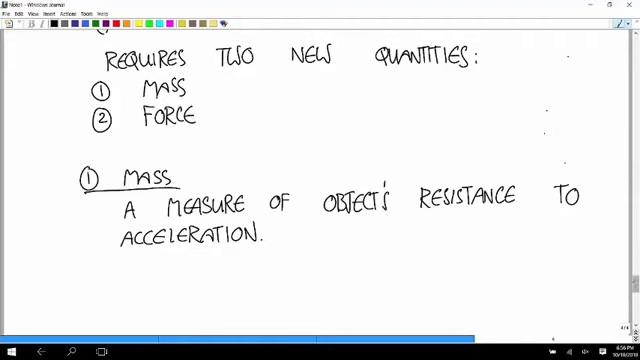
pyautogui.scroll(-3)
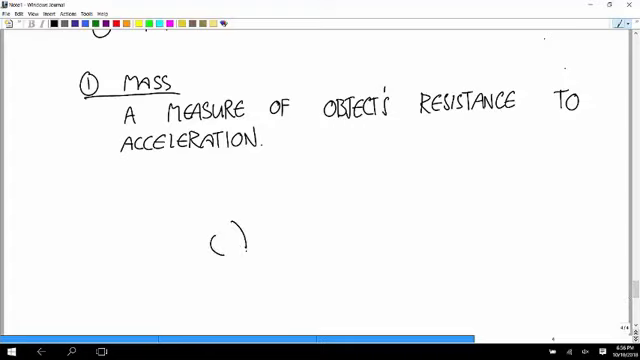
# - Sketch a bulky football player next to a slim player
pyautogui.moveTo(225, 235); pyautogui.dragTo(235, 260)
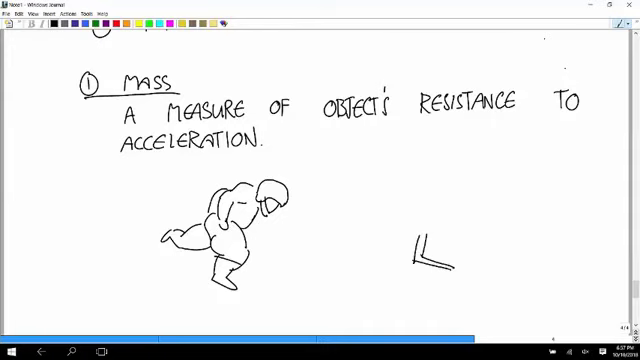
pyautogui.moveTo(432, 262); pyautogui.dragTo(452, 278)
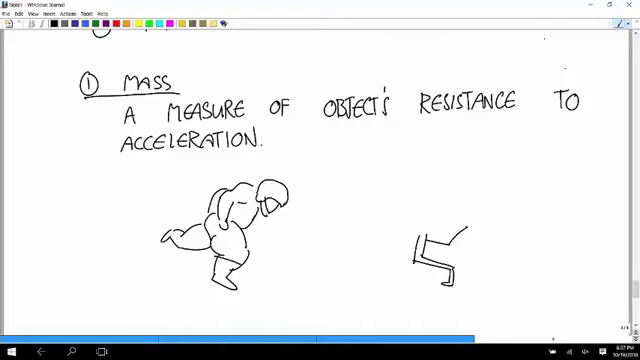
pyautogui.moveTo(450, 240); pyautogui.dragTo(480, 230)
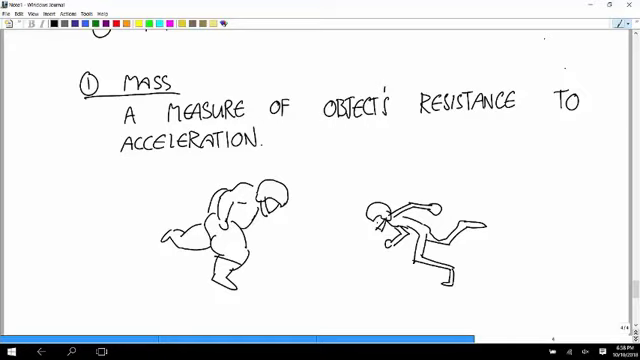
# - Draw ground lines under the feet of both players
pyautogui.scroll(-3)
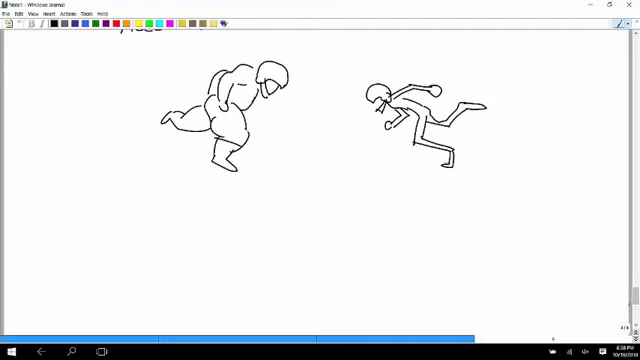
pyautogui.moveTo(205, 165); pyautogui.dragTo(250, 170)
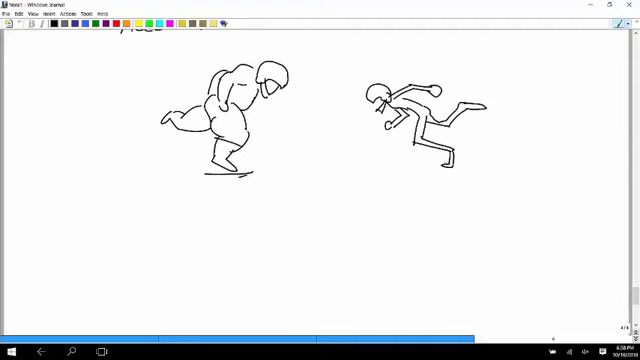
pyautogui.moveTo(420, 165); pyautogui.dragTo(460, 180)
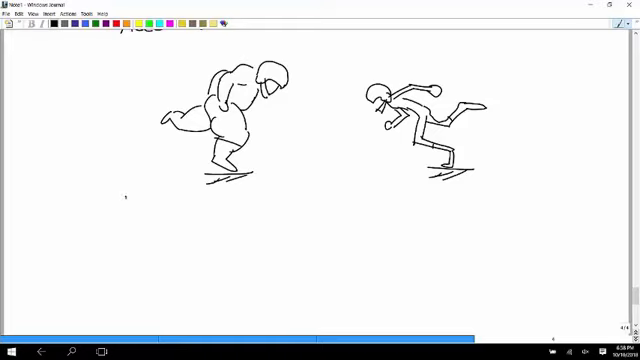
# - Write 'When these 2 players collide, big guy won't accelerate much (he has a lot of mass…).'
pyautogui.write('WHEN')
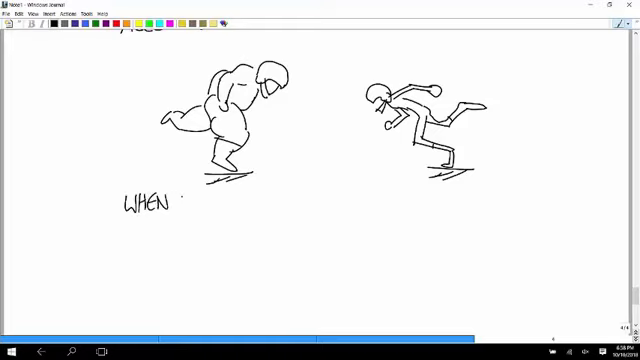
pyautogui.write('THE')
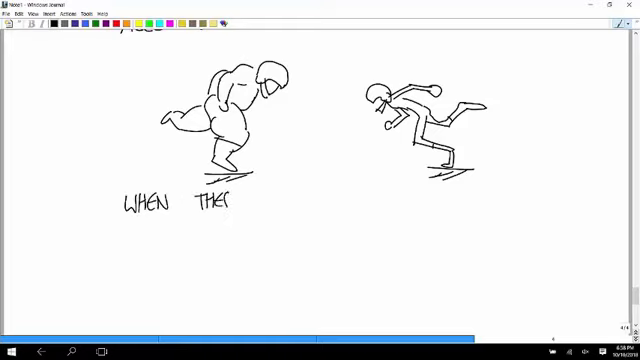
pyautogui.write('SE 2 P')
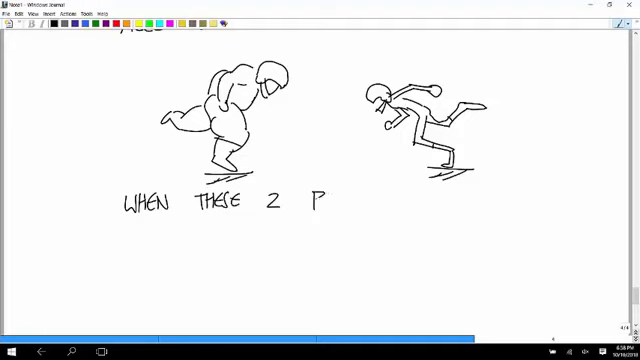
pyautogui.write('laye')
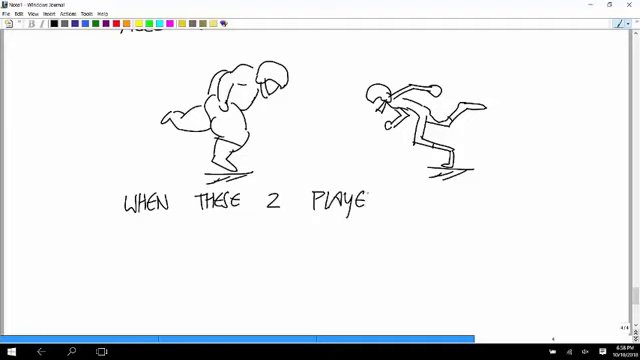
pyautogui.write('rs c')
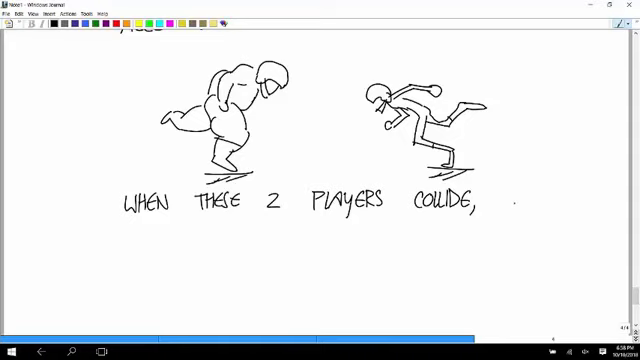
pyautogui.write('BIG')
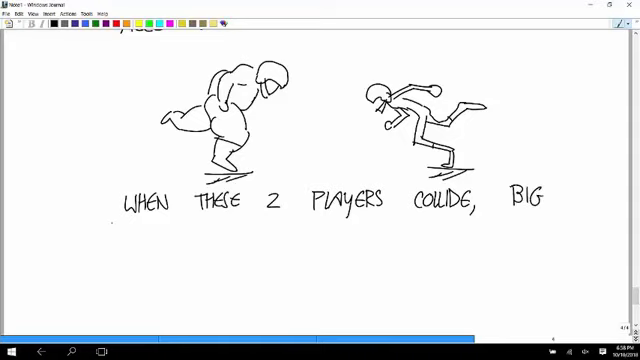
pyautogui.write('Guy')
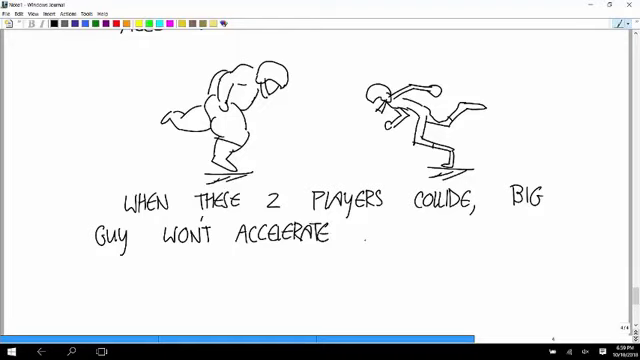
pyautogui.write('MUCH')
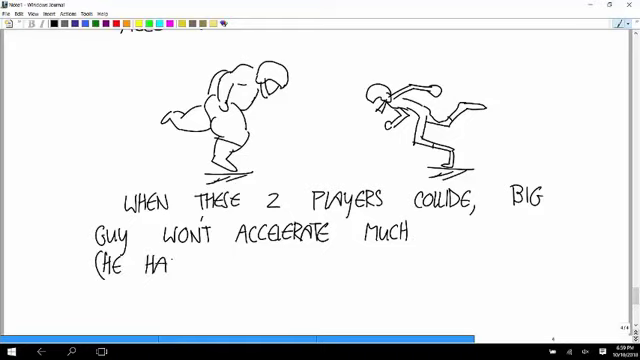
pyautogui.write('S A LO')
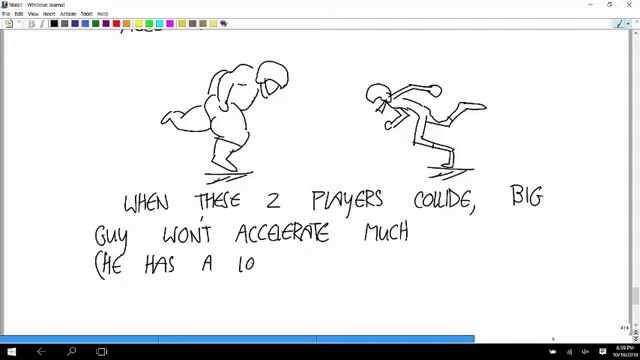
pyautogui.write('T of')
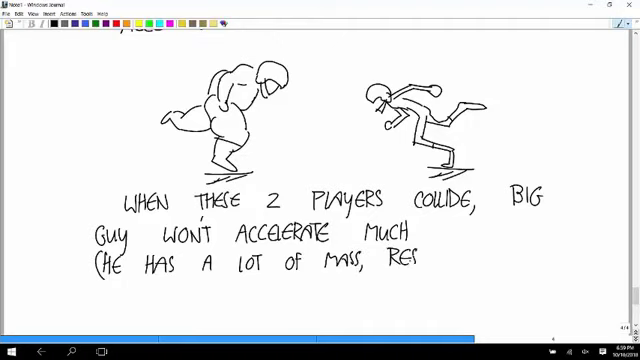
pyautogui.write('ista')
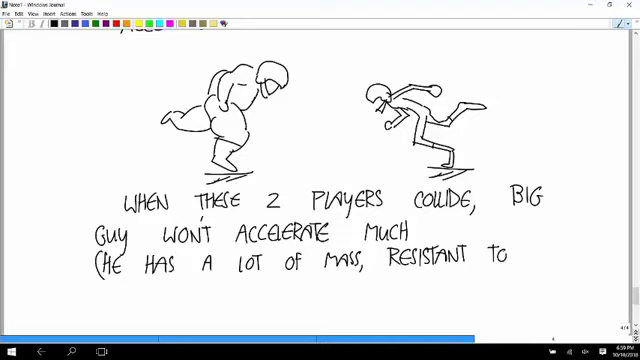
pyautogui.write('Acce')
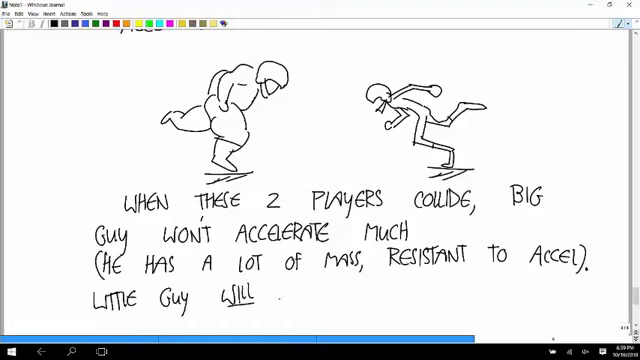
# - Add 'Little guy will accelerate a lot (he has less…).'
pyautogui.write('Acce')
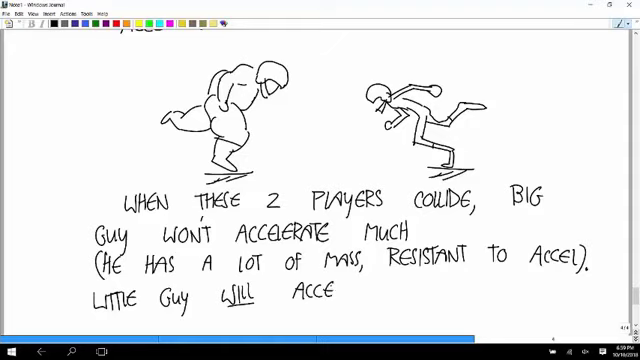
pyautogui.write('era')
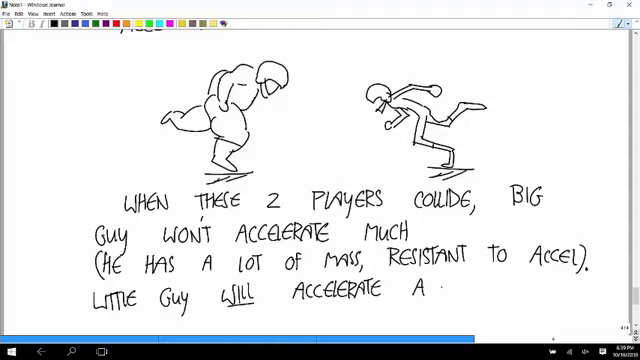
pyautogui.write('lot')
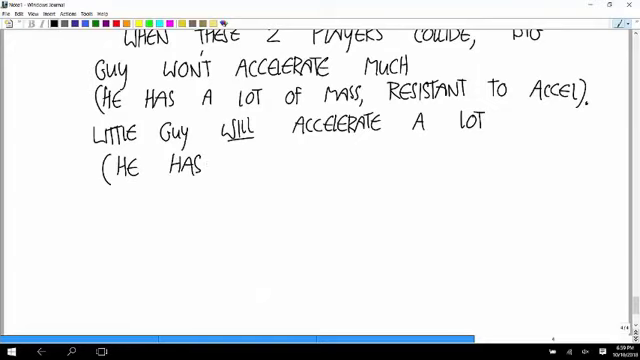
pyautogui.write('les')
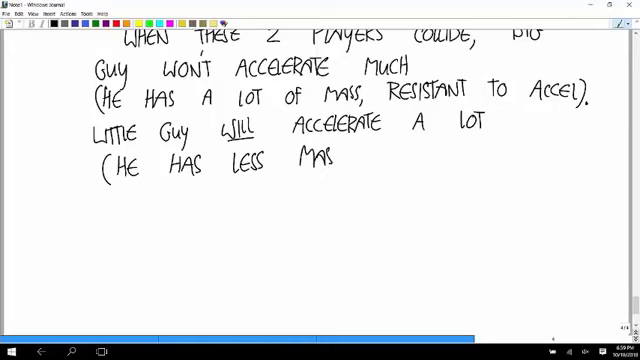
pyautogui.write('s).')
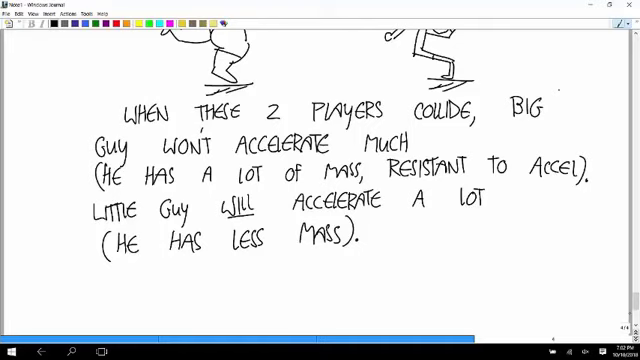
# - Write the underlined heading 'SI UNITS: MASS' with 'kg' beneath it
pyautogui.scroll(-3)
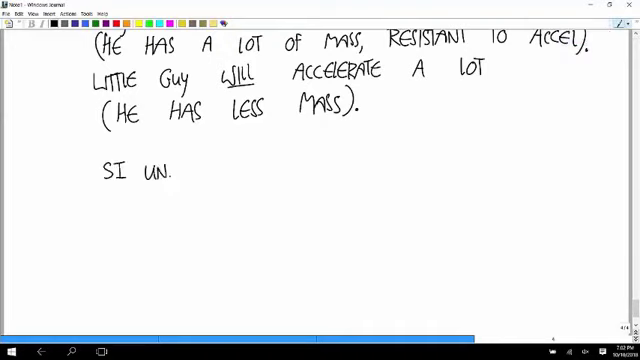
pyautogui.write('its.')
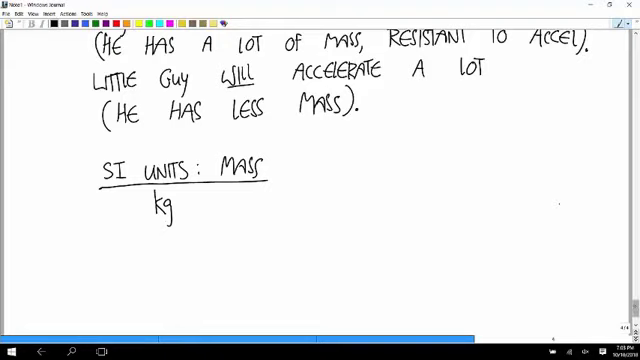
pyautogui.scroll(-3)
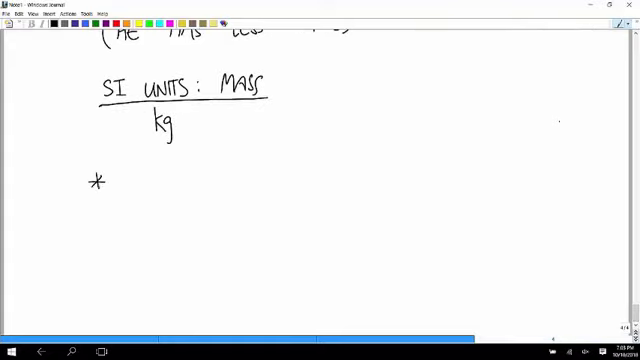
# - Write a starred 'NOTICE' that mass is a positive number and not directional
pyautogui.write('NO.')
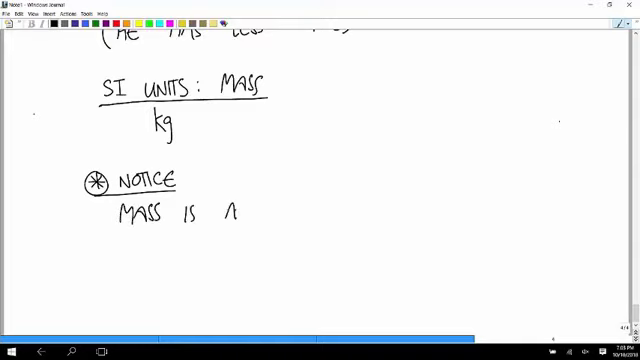
pyautogui.write('POSI.')
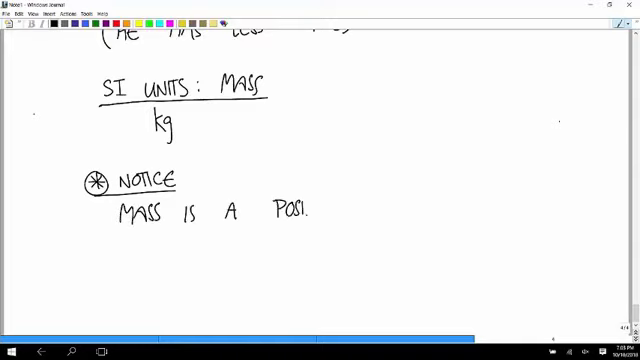
pyautogui.write('TIVE NUMBER,')
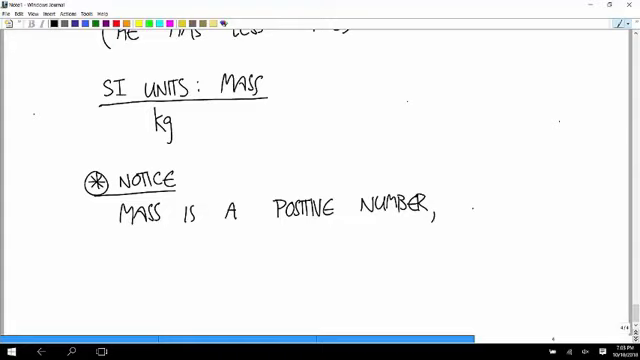
pyautogui.write('NOT')
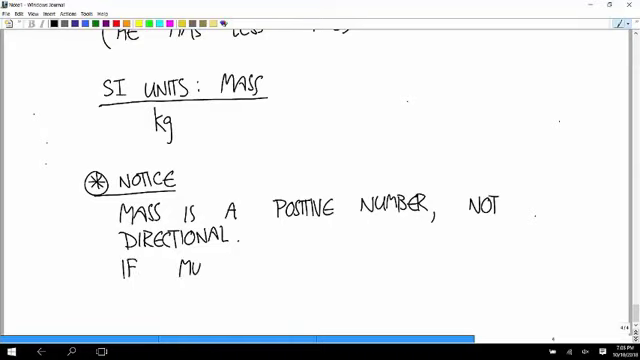
# - Note that multiplying a vector by mass leaves its direction unchanged
pyautogui.write('ltipl')
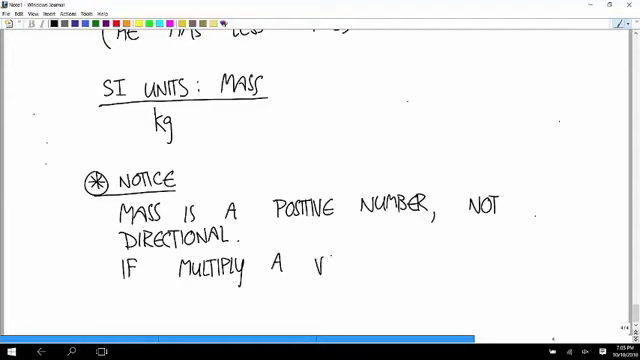
pyautogui.write('ector')
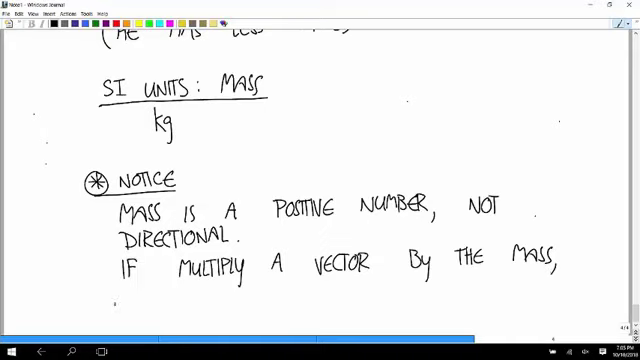
pyautogui.write('DIRECTION')
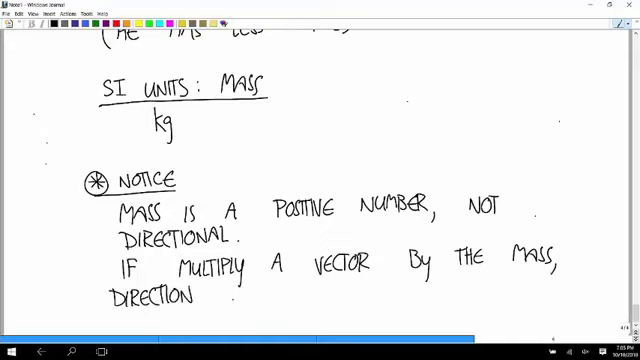
pyautogui.write('is un')
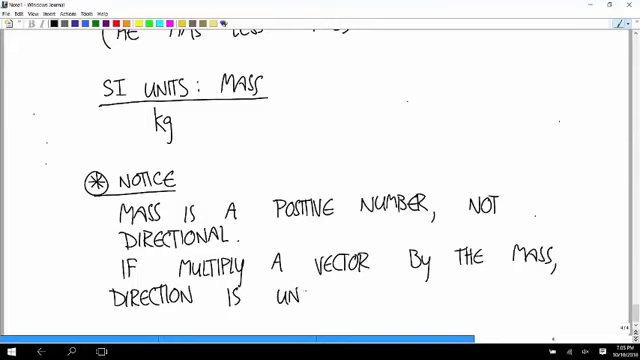
pyautogui.write('chan')
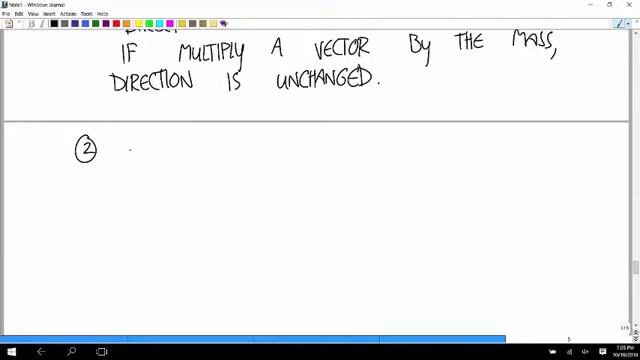
# - Write the underlined '② FORCE' heading and begin 'A VECTOR' beneath it
pyautogui.write('FOR')
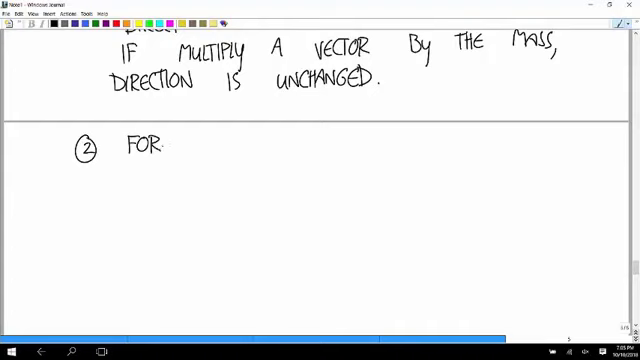
pyautogui.write('CE')
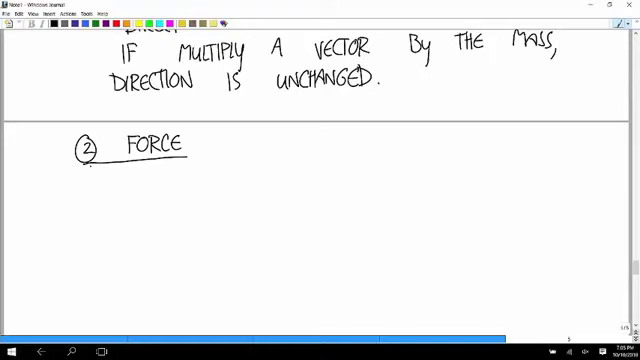
pyautogui.moveTo(118, 176); pyautogui.dragTo(128, 188)
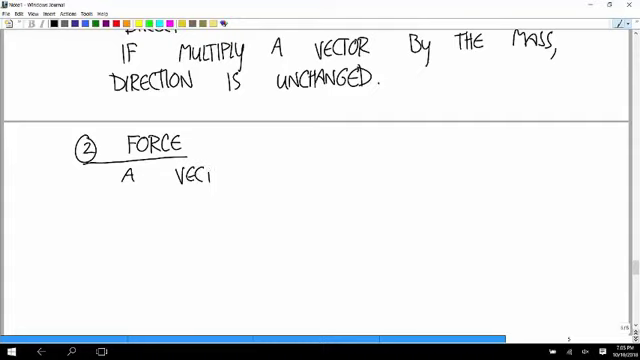
pyautogui.write('tor')
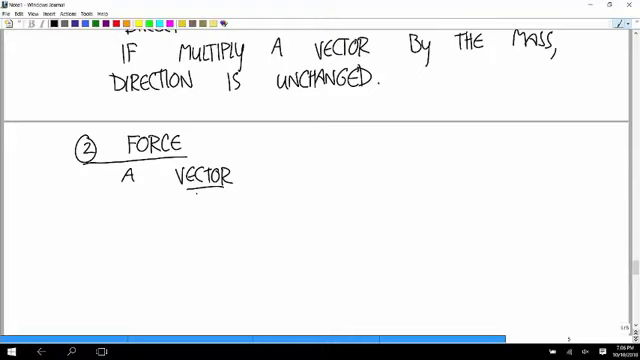
pyautogui.click(276, 185)
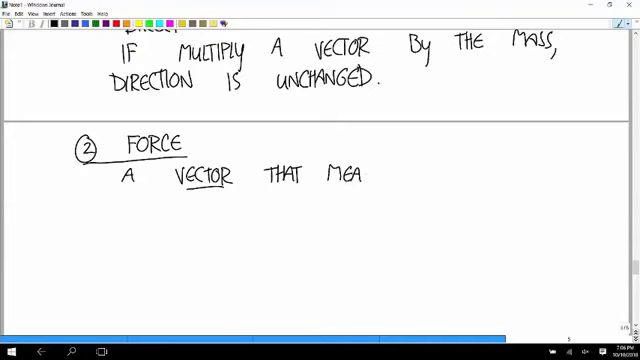
# - Write 'that measures intensity and direction of pushing or pulling on an object.'
pyautogui.write('sur')
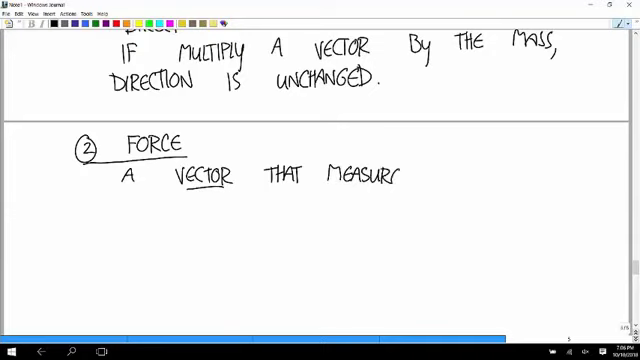
pyautogui.write('s')
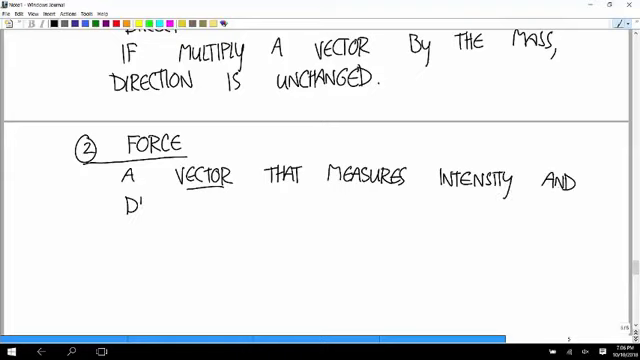
pyautogui.write('IRECI')
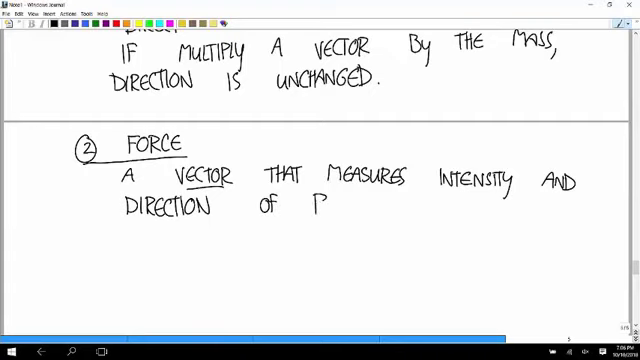
pyautogui.write('Push.')
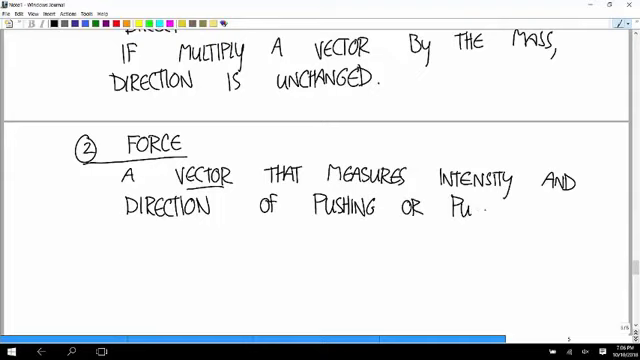
pyautogui.write('llin')
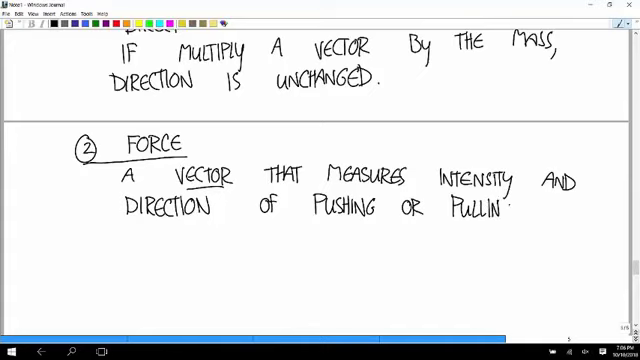
pyautogui.write('g')
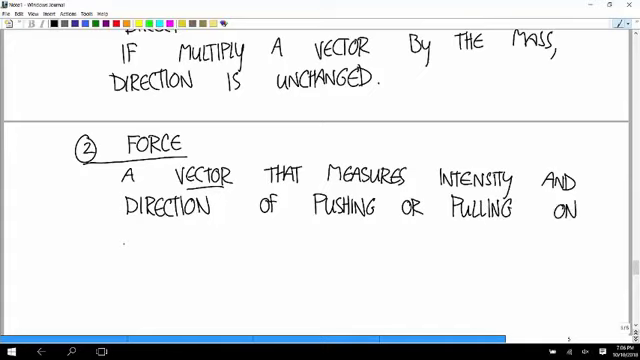
pyautogui.write("AN OBJE'")
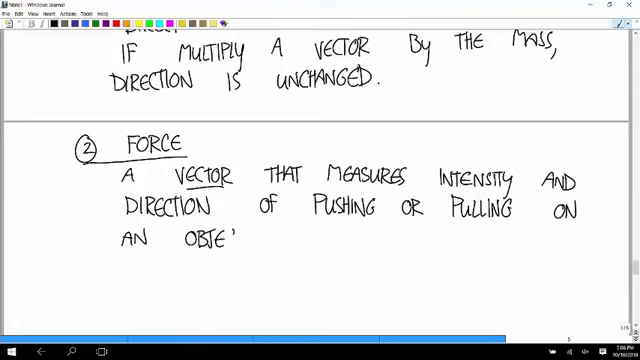
pyautogui.write('ct.')
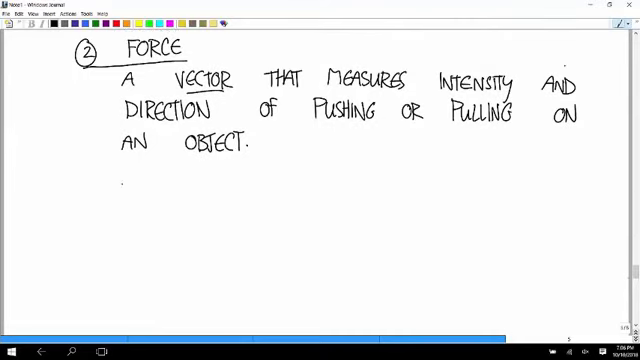
# - Write 'UNITS: FORCE = (MASS)(LENGTH)/(TIME)²' below the definition
pyautogui.write('Unit')
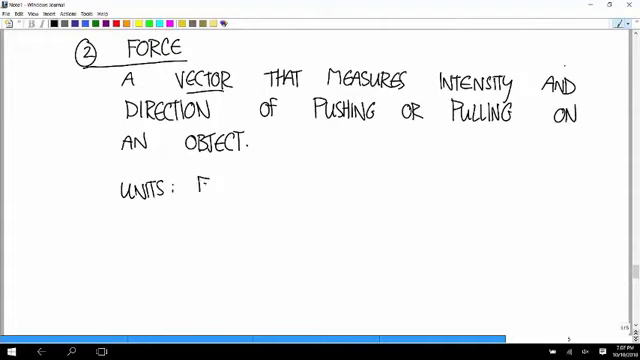
pyautogui.write('ORCE')
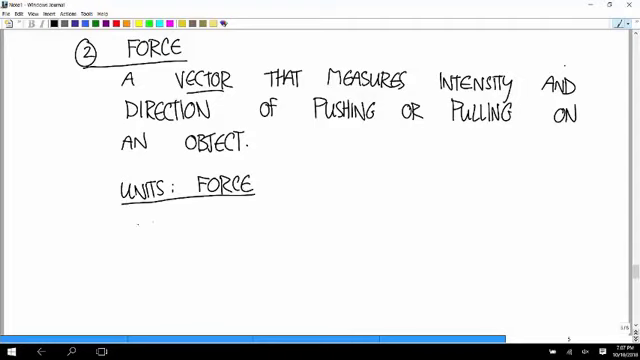
pyautogui.write('Mas')
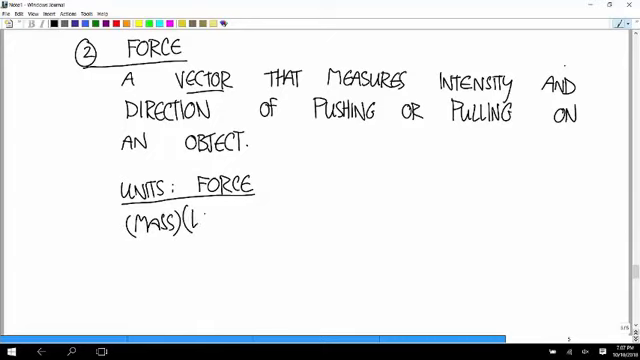
pyautogui.write('LENG')
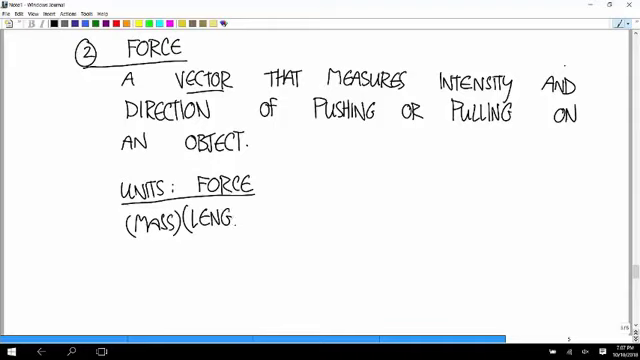
pyautogui.write('TH)')
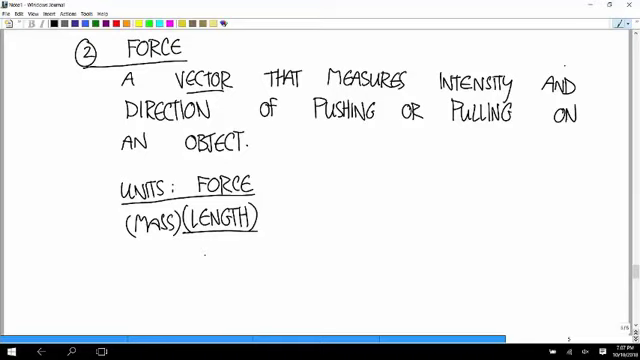
pyautogui.write('TIME.')
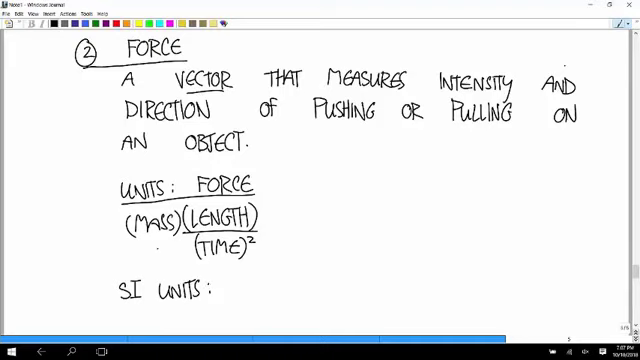
# - Write 'SI UNITS: kg·m/s² = NEWTON (N)'
pyautogui.write('kg')
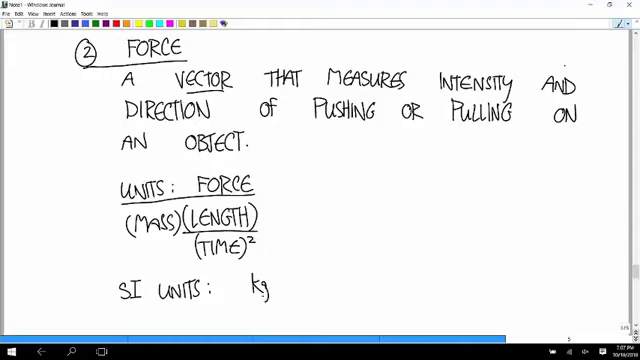
pyautogui.write('m/s')
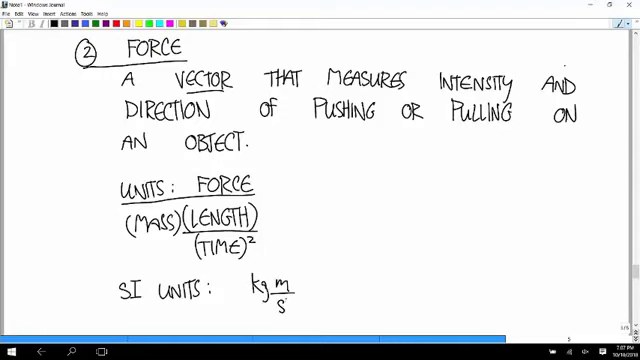
pyautogui.write('2 =')
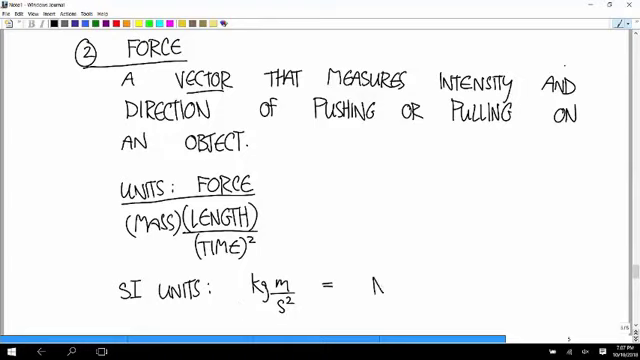
pyautogui.write('NEWTON (')
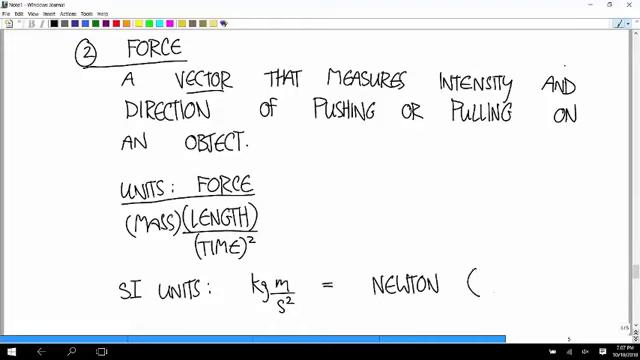
pyautogui.write('N)')
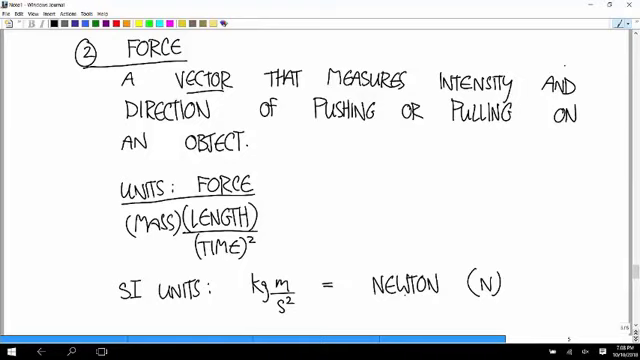
# - Handwrite the heading 'IN THIS CLASS, ONLY TWO WAYS FORCES OCCUR:' below the earlier notes
pyautogui.scroll(-3)
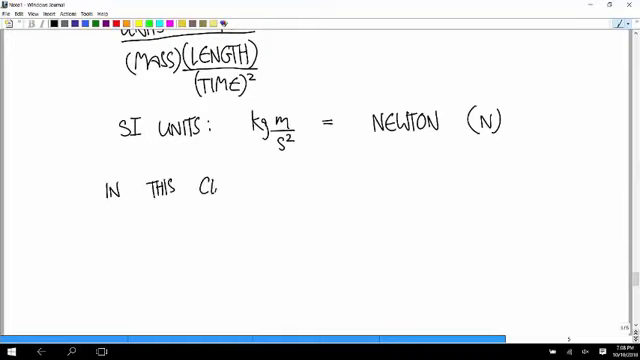
pyautogui.write('ass')
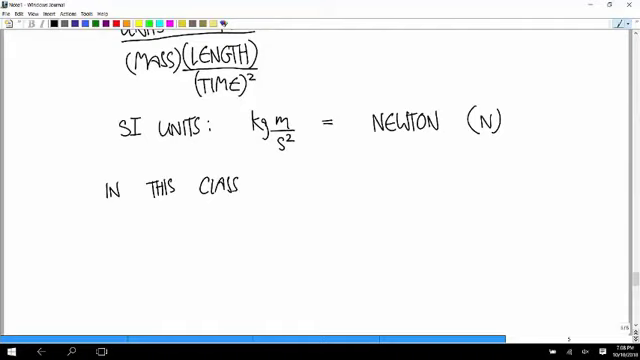
pyautogui.write(',O')
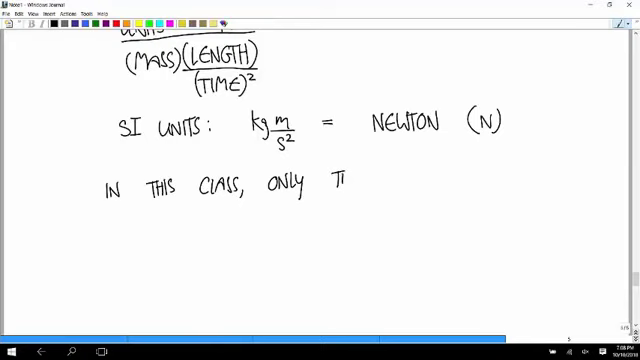
pyautogui.write('TWO WAYS')
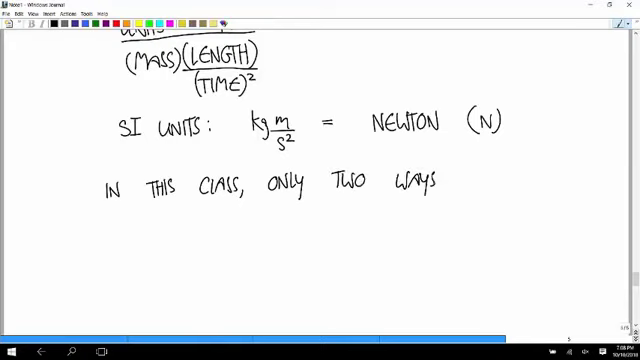
pyautogui.write('for')
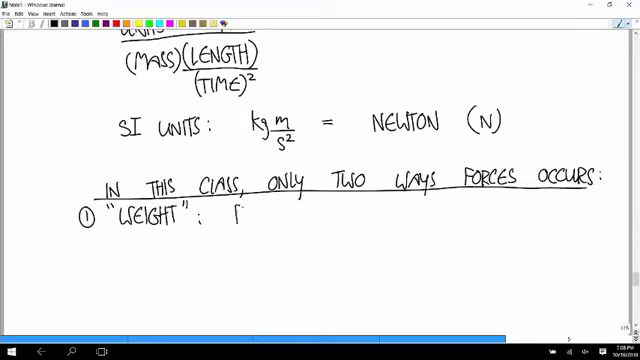
# - Write item 1, weight as force applied to an object by gravity, and begin item 2 'CONTA'
pyautogui.write('force')
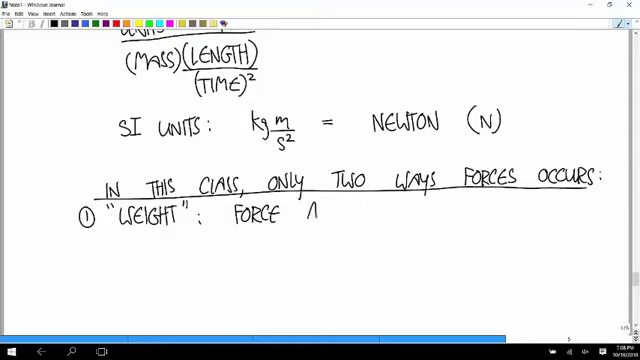
pyautogui.write('appli')
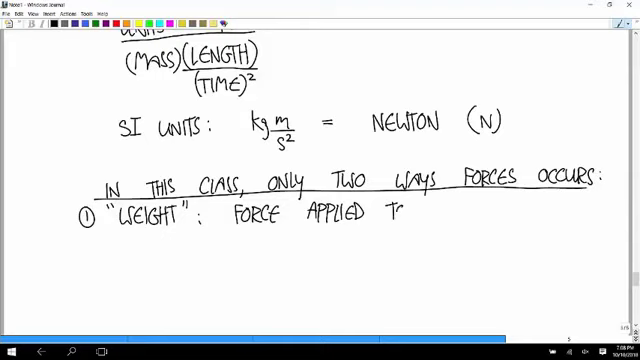
pyautogui.write('TO AN O')
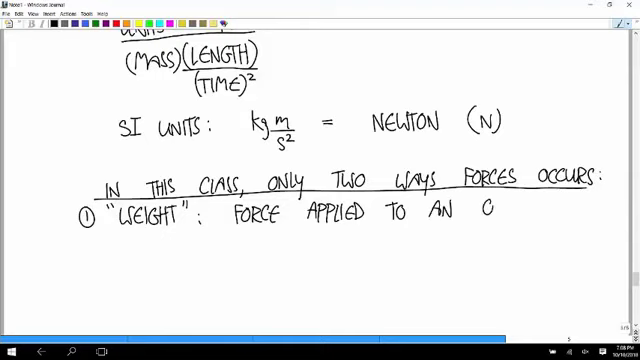
pyautogui.write('OBJECT BY')
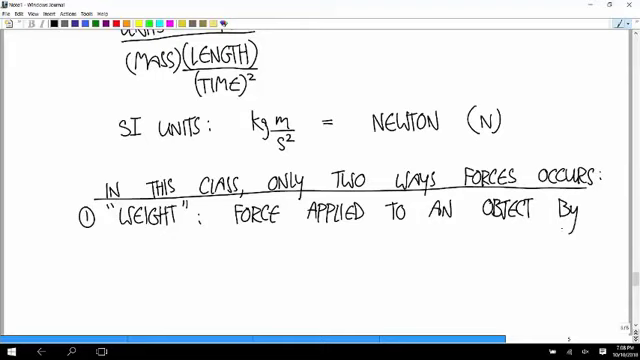
pyautogui.write('GRAVITY')
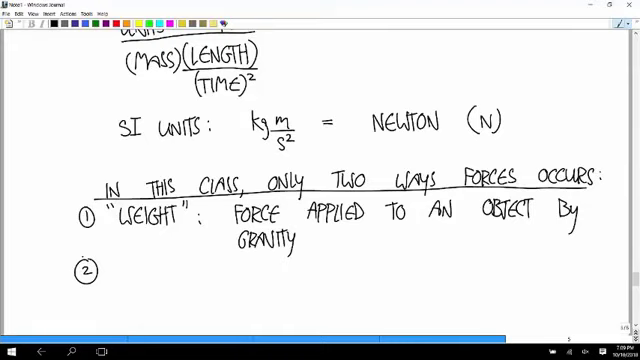
pyautogui.write('Co.')
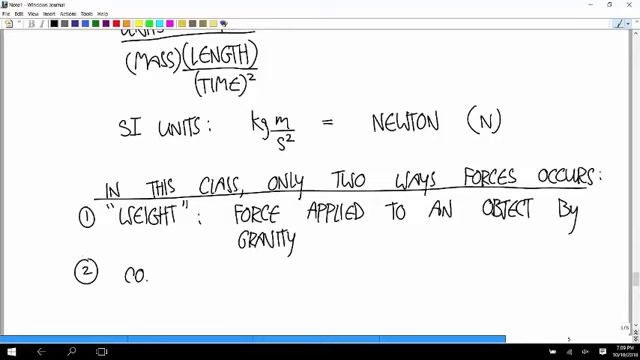
pyautogui.write('conta')
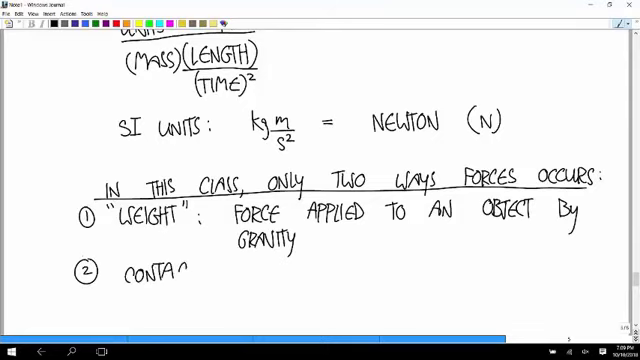